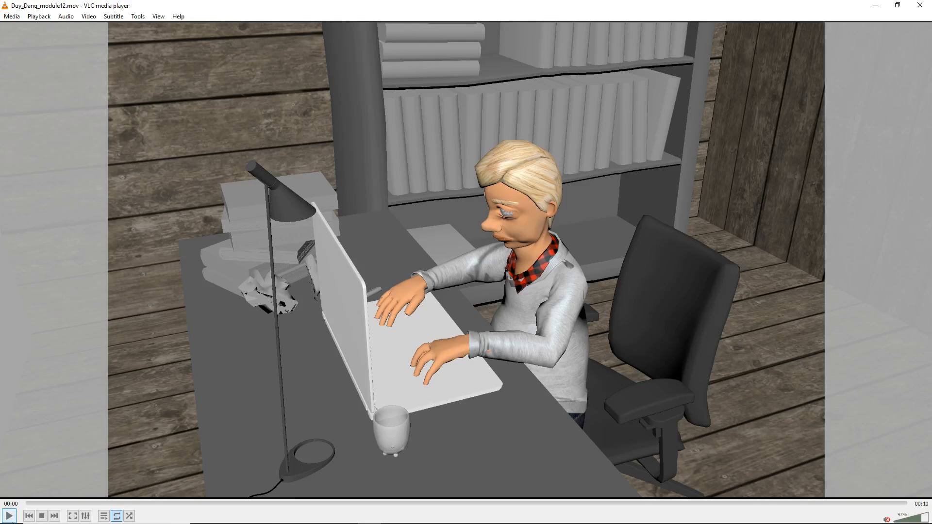
Start playback of Duy_Dang_module12.mov in VLC
click(9, 515)
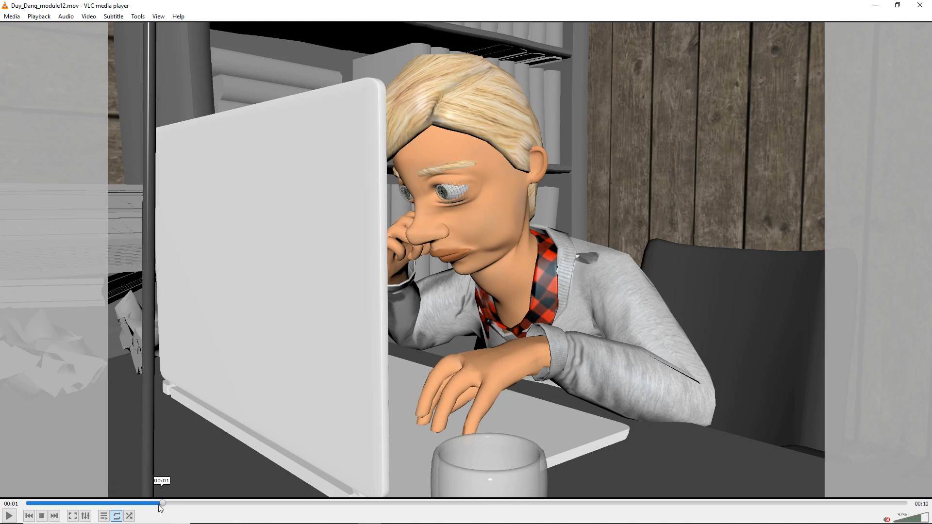
Scrub around 00:01 between the wide desk shot and the close-up to check the cut
drag(161, 503, 113, 503)
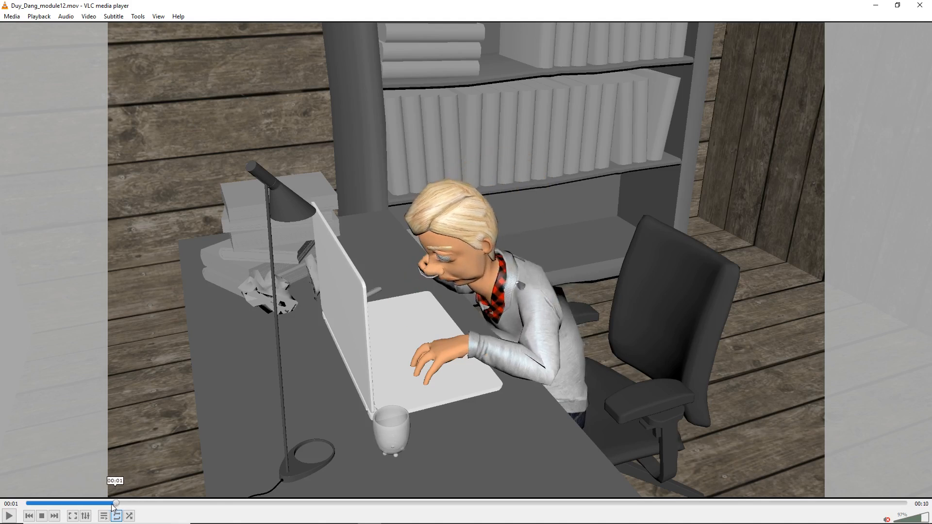
drag(116, 503, 147, 504)
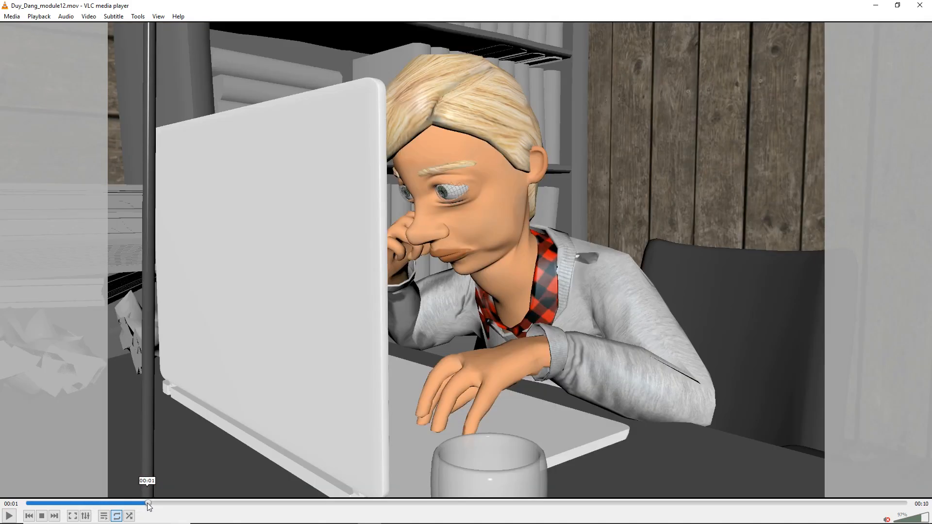
drag(145, 504, 178, 504)
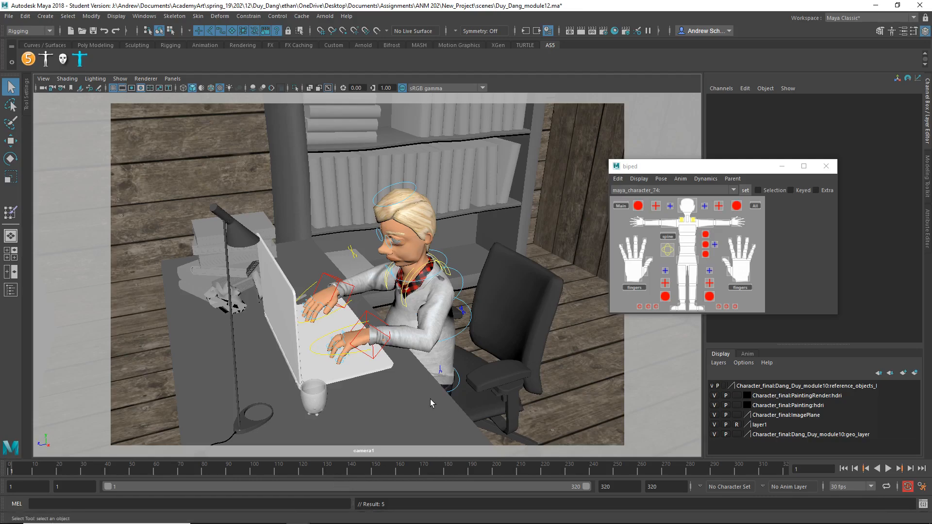
mouse_move(458, 363)
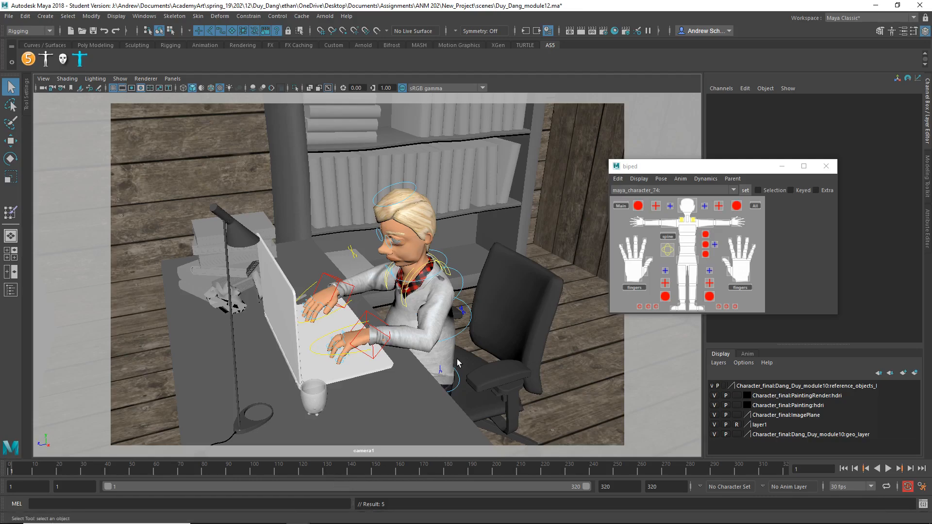
mouse_move(464, 356)
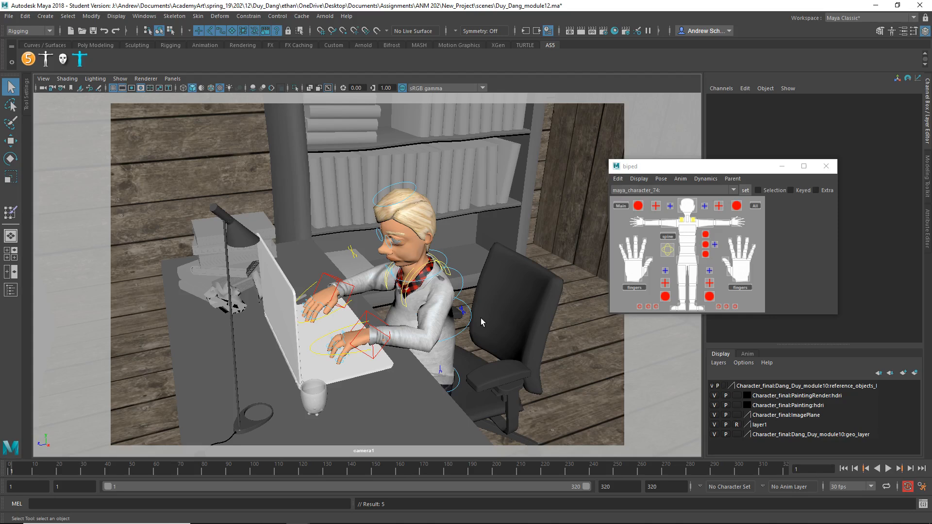
Display the scene in wireframe to reveal the room set, desk and character
key(4)
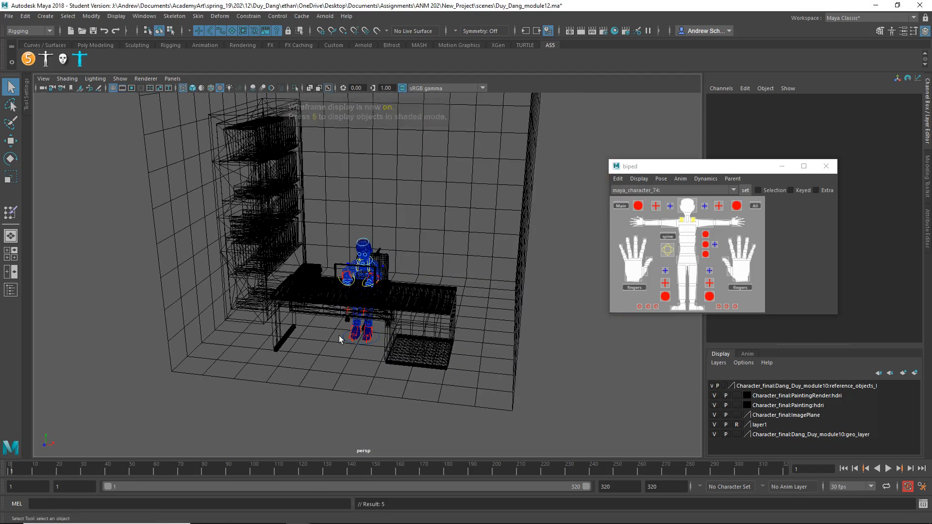
Select the Main control and go to frame 292 beside the bookshelf
click(620, 206)
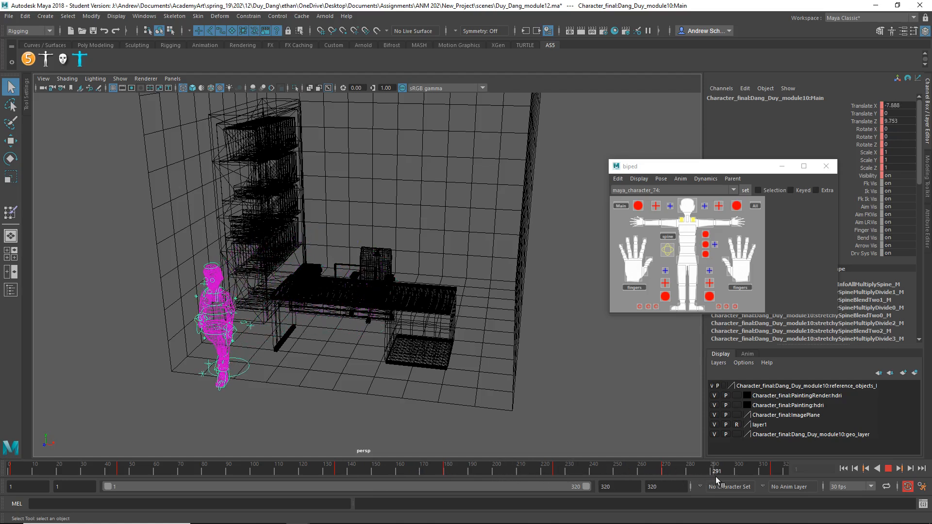
click(887, 469)
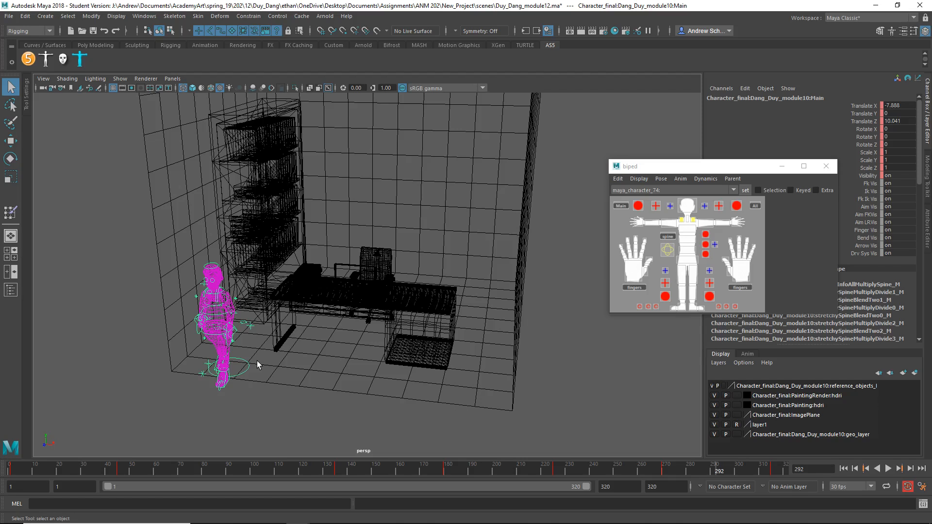
mouse_move(250, 368)
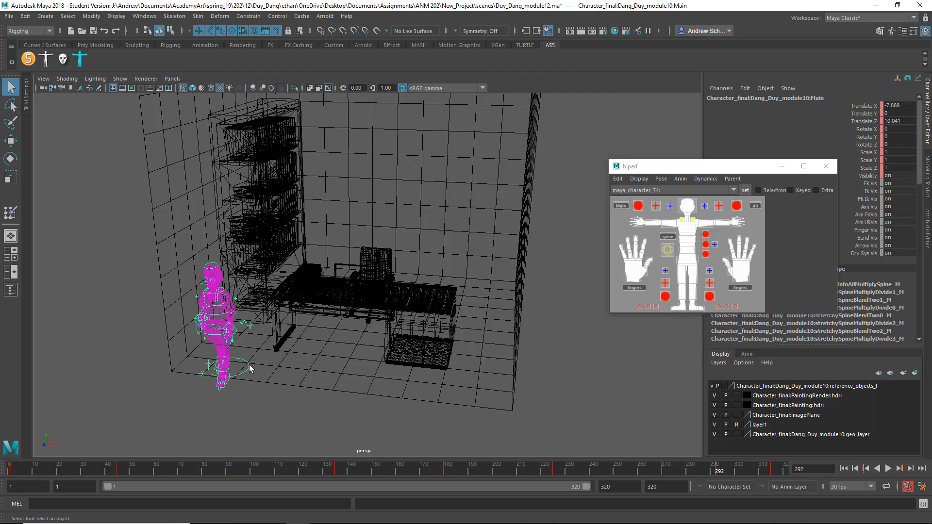
mouse_move(204, 375)
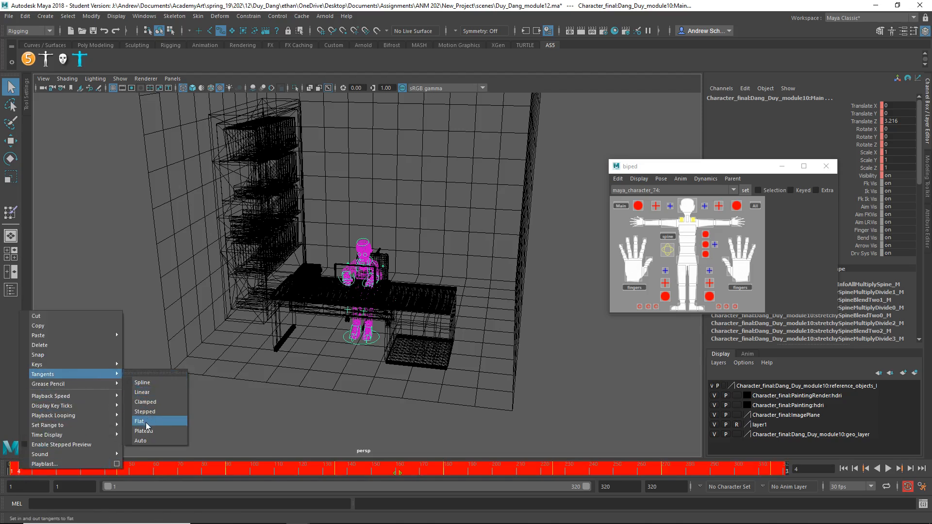
Set the main control's keys to Auto tangents and switch back to VLC
click(138, 421)
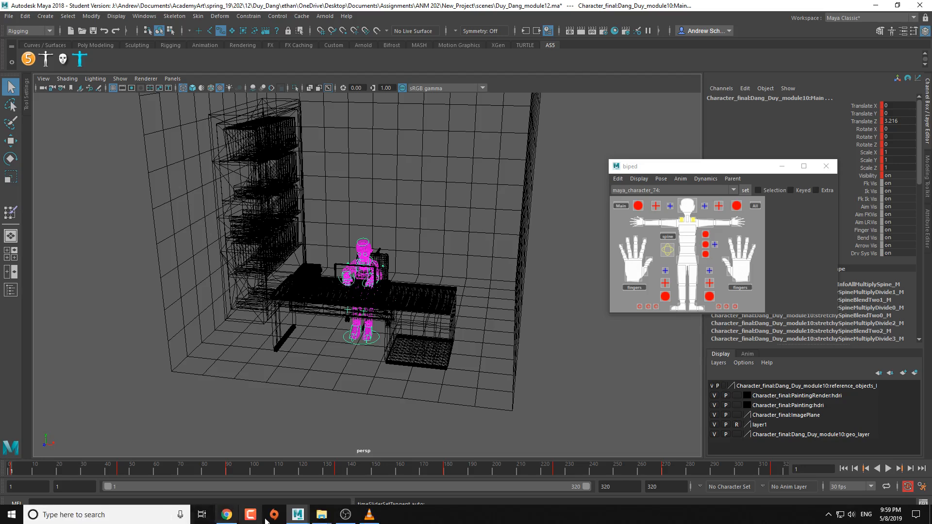
click(369, 516)
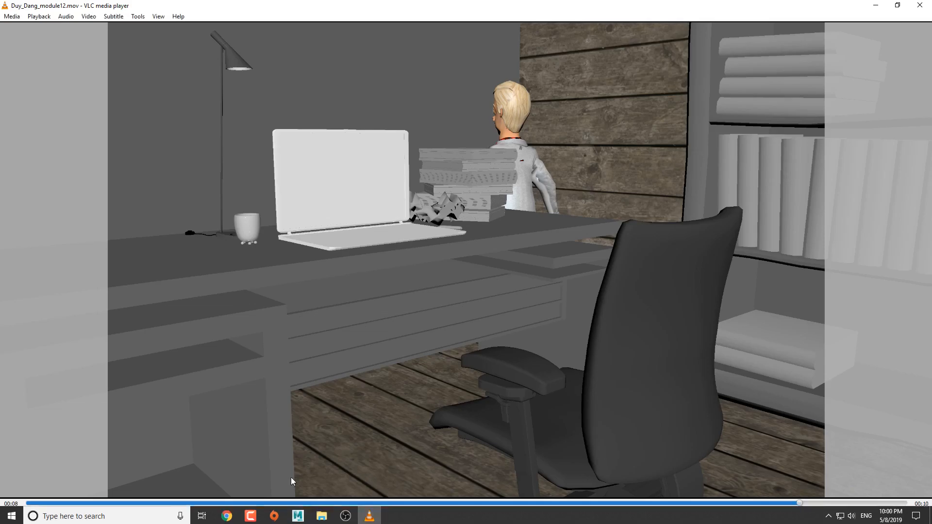